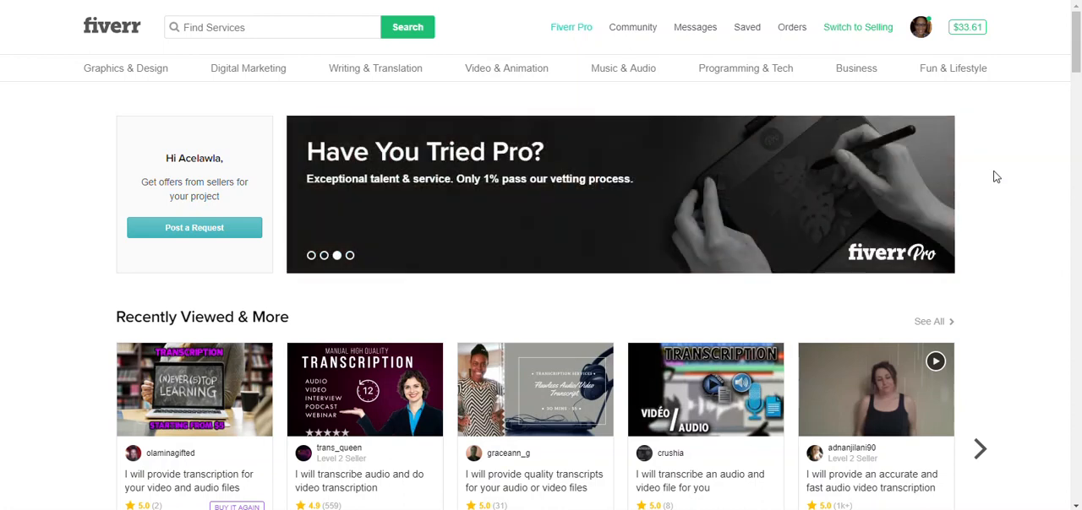
- Scroll the Fiverr home page down to the footer's Support section
scroll("down", 3)
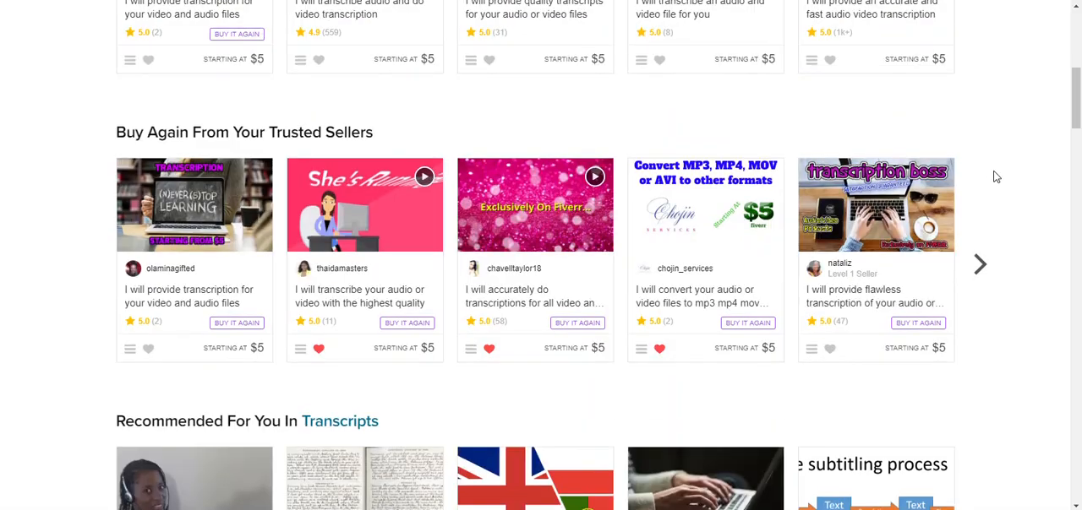
scroll("down", 3)
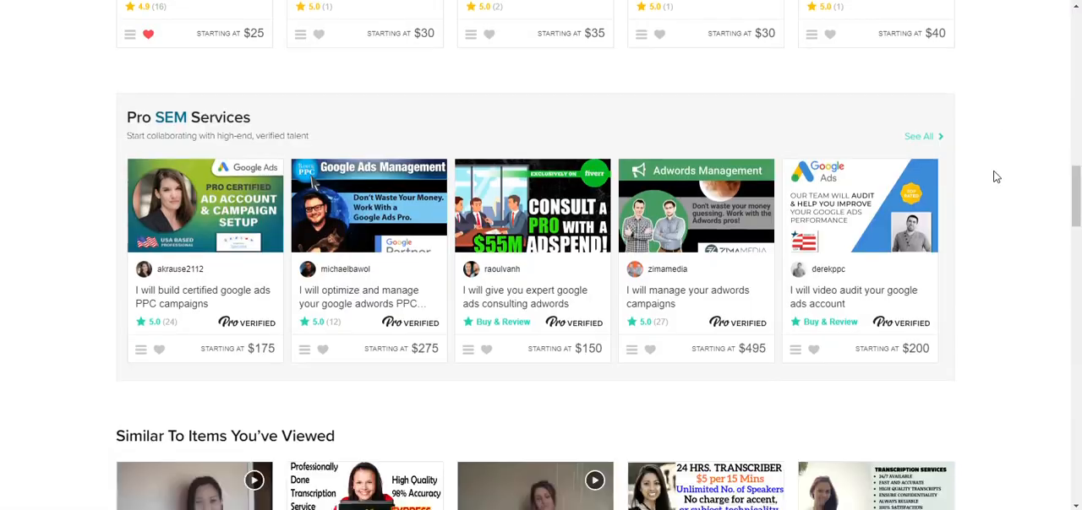
scroll("down", 3)
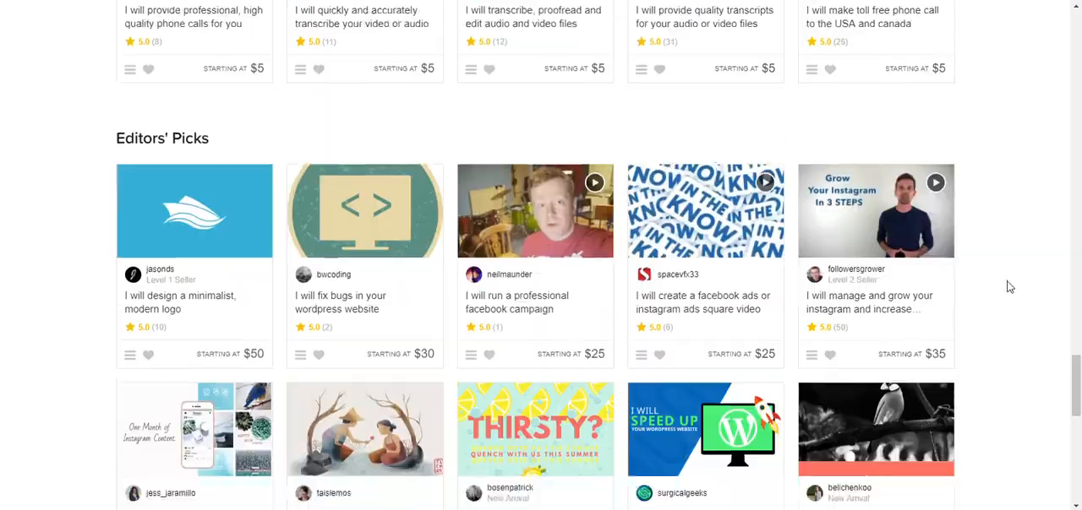
scroll("down", 3)
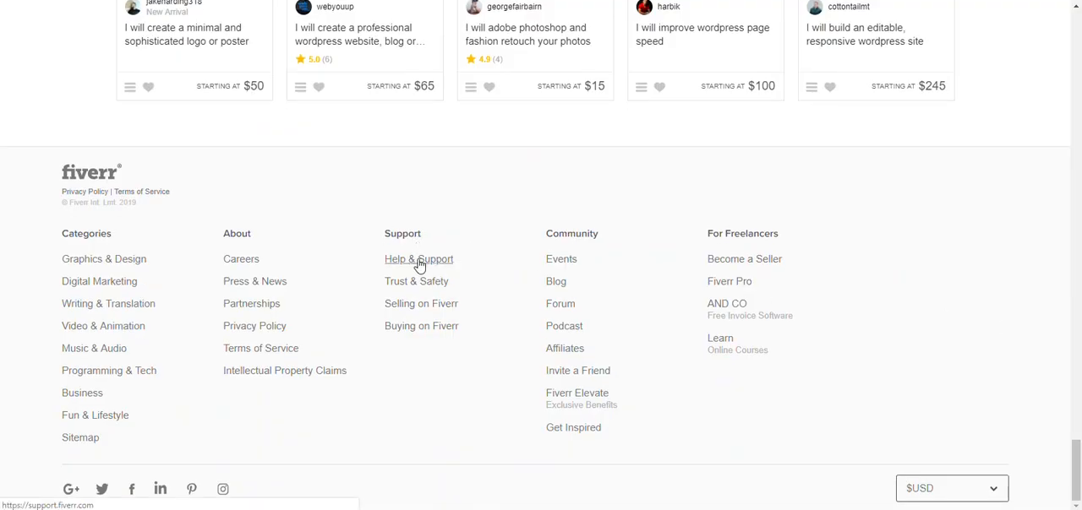
- Go to Help & Support and browse the I'm a Seller topics down to Seller Help Center
left_click(419, 258)
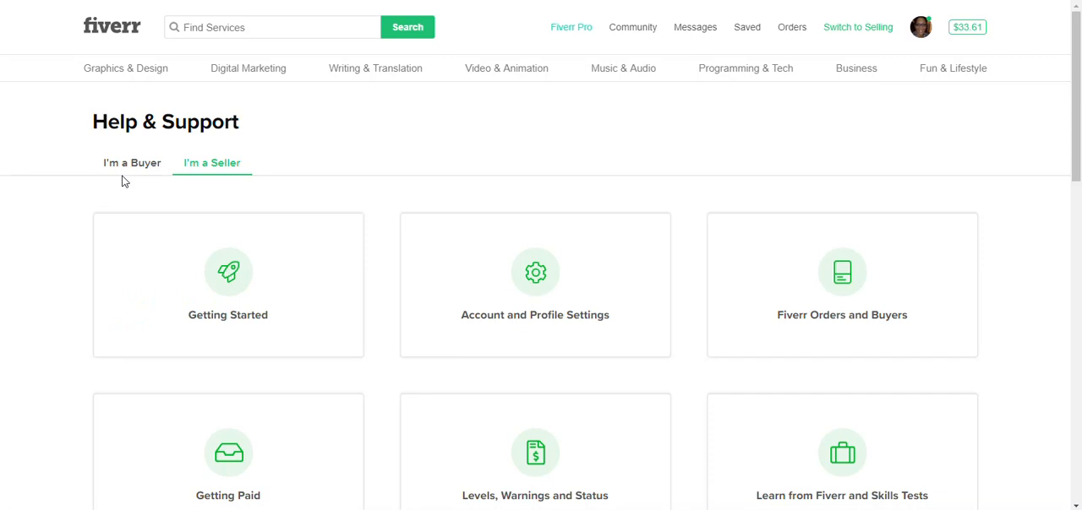
mouse_move(227, 186)
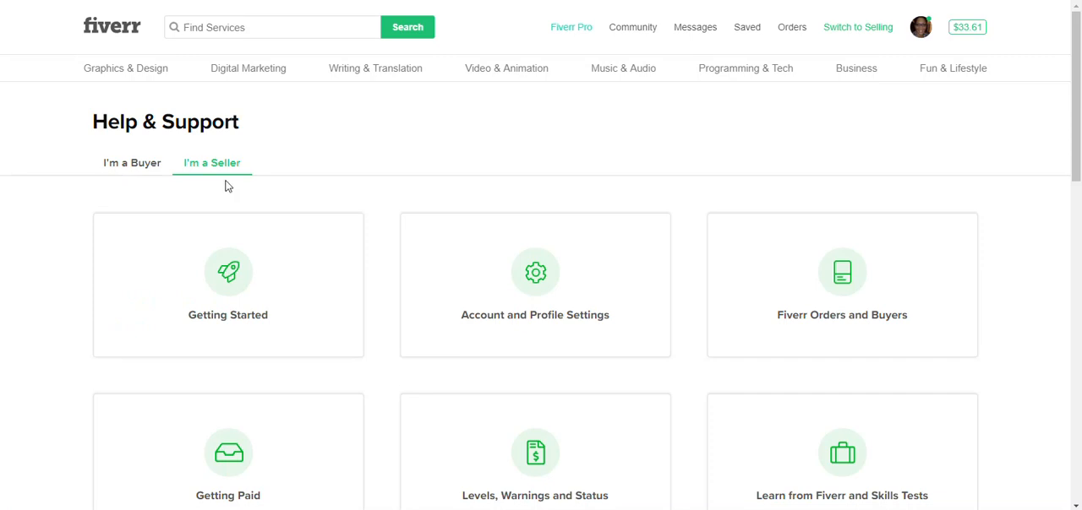
mouse_move(367, 201)
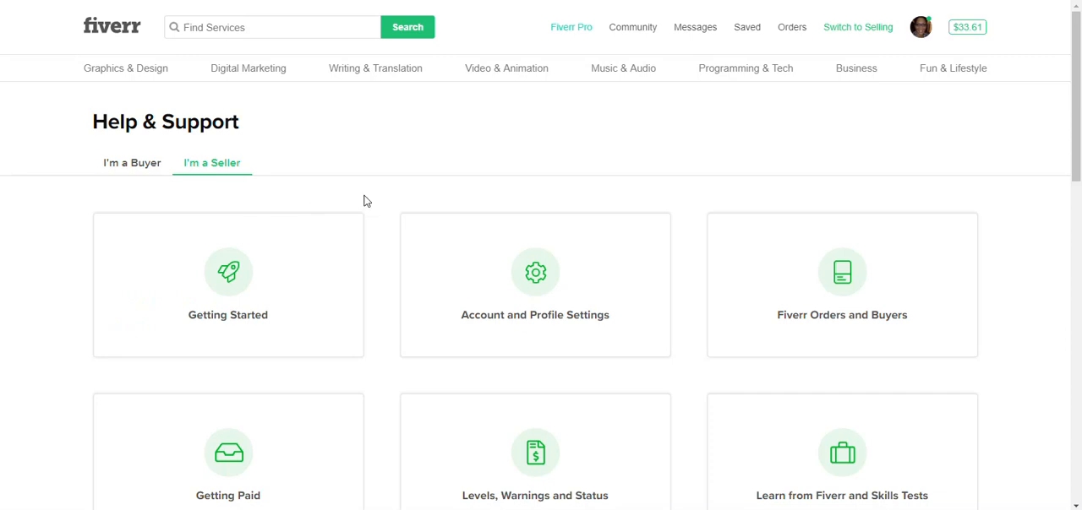
scroll("down", 3)
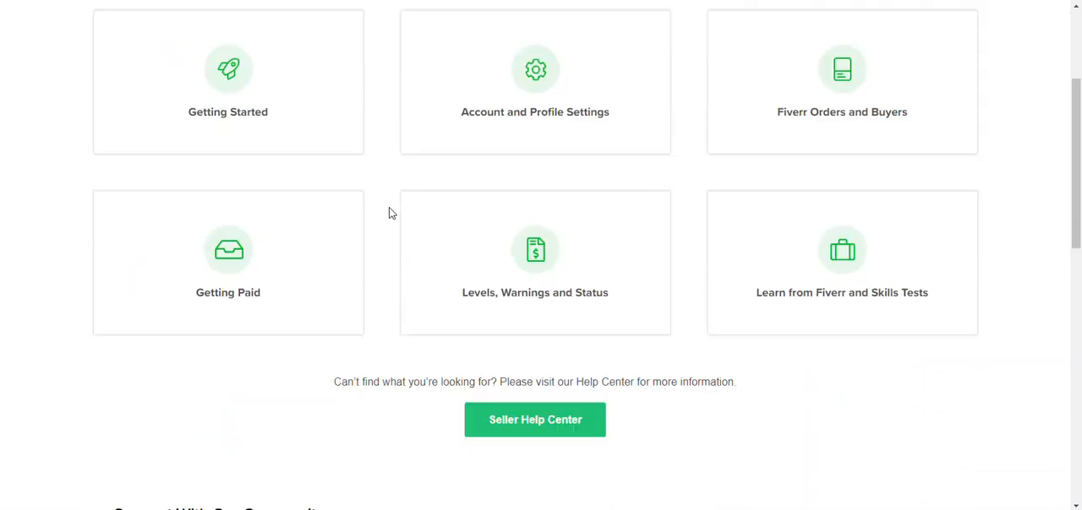
scroll("down", 3)
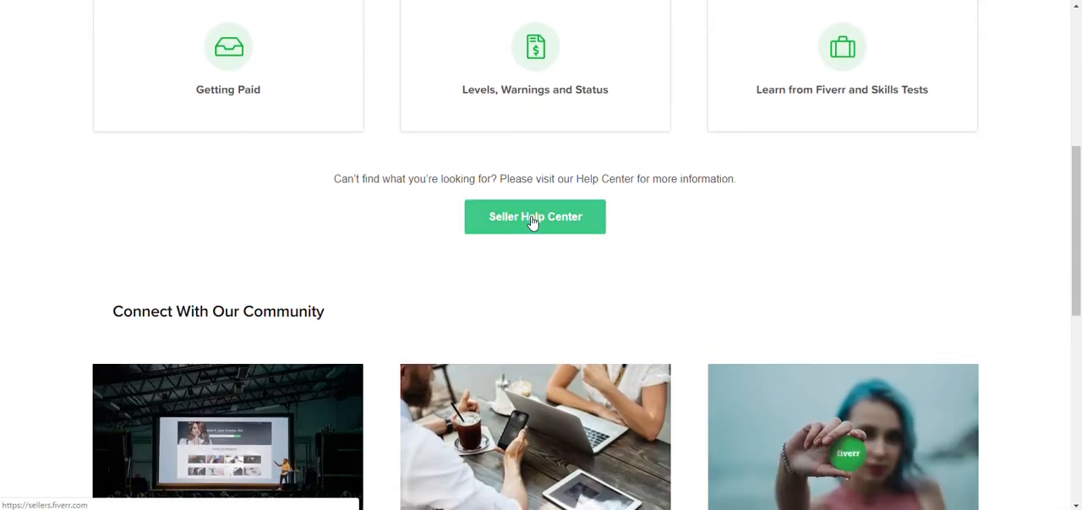
- Enter the Seller Help Center and choose Contact Us under 'Do you still have questions?'
left_click(534, 216)
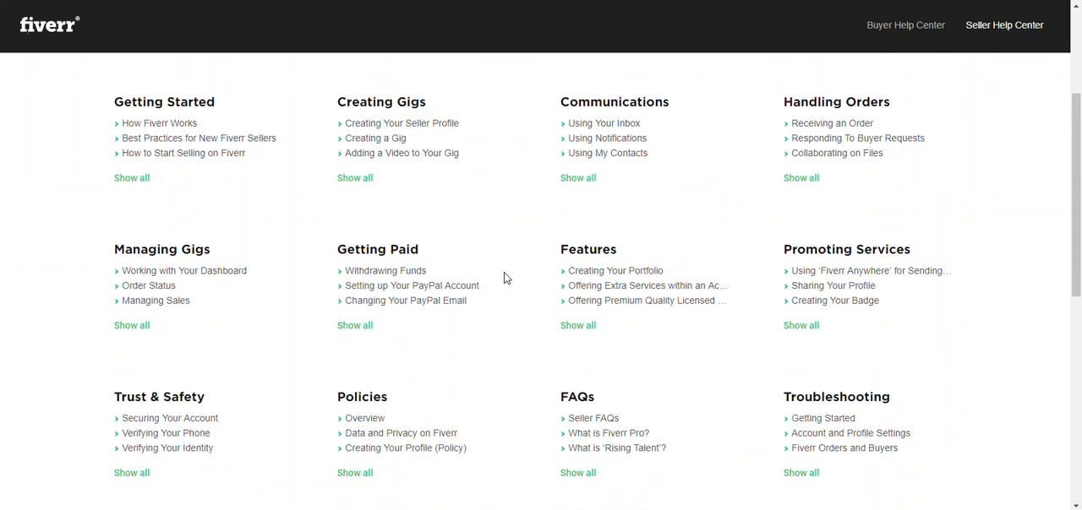
scroll("down", 3)
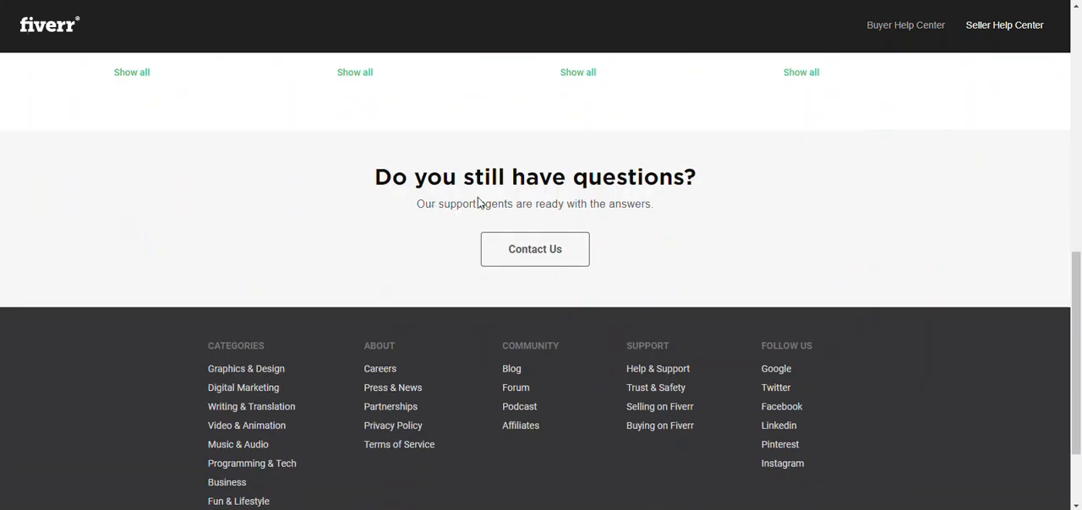
left_click(534, 250)
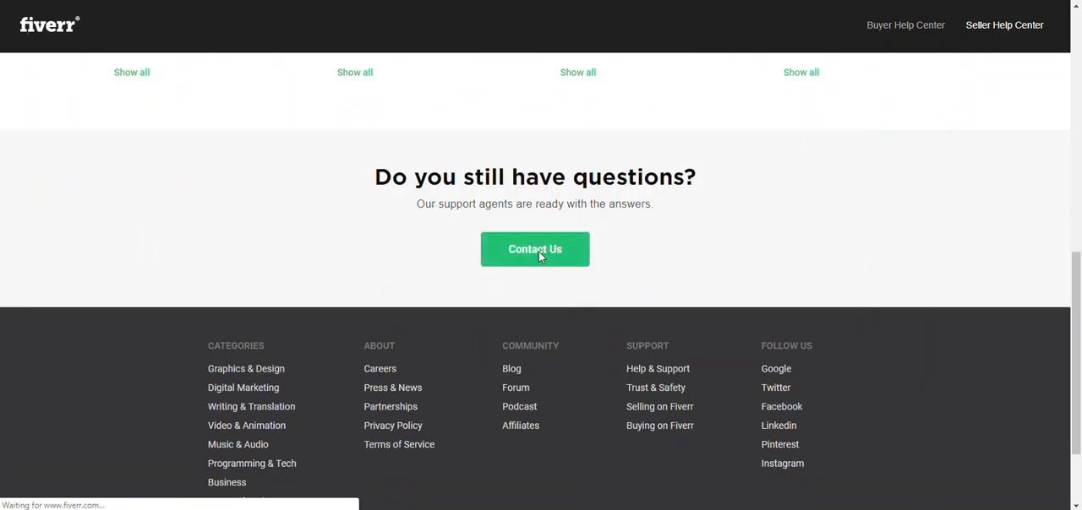
left_click(535, 250)
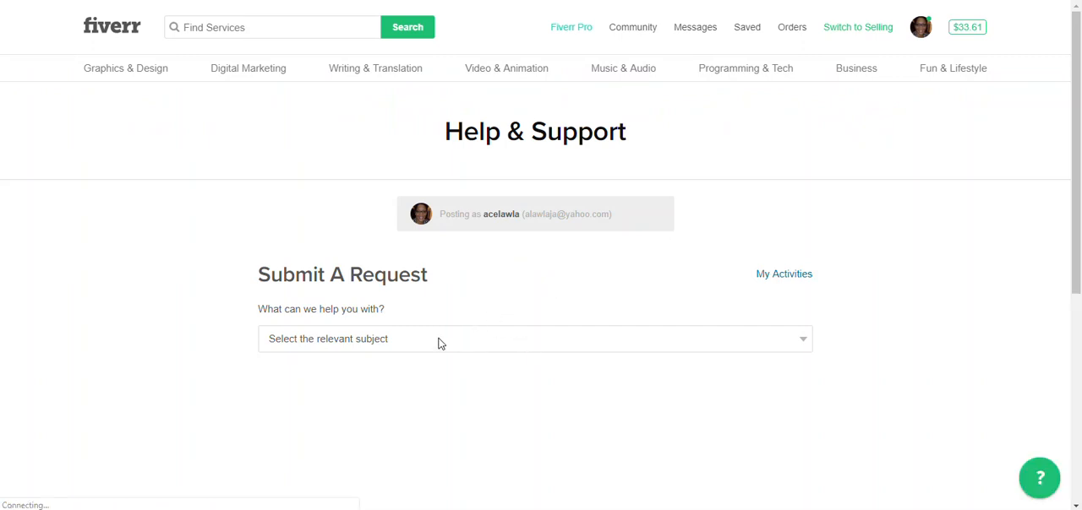
left_click(534, 338)
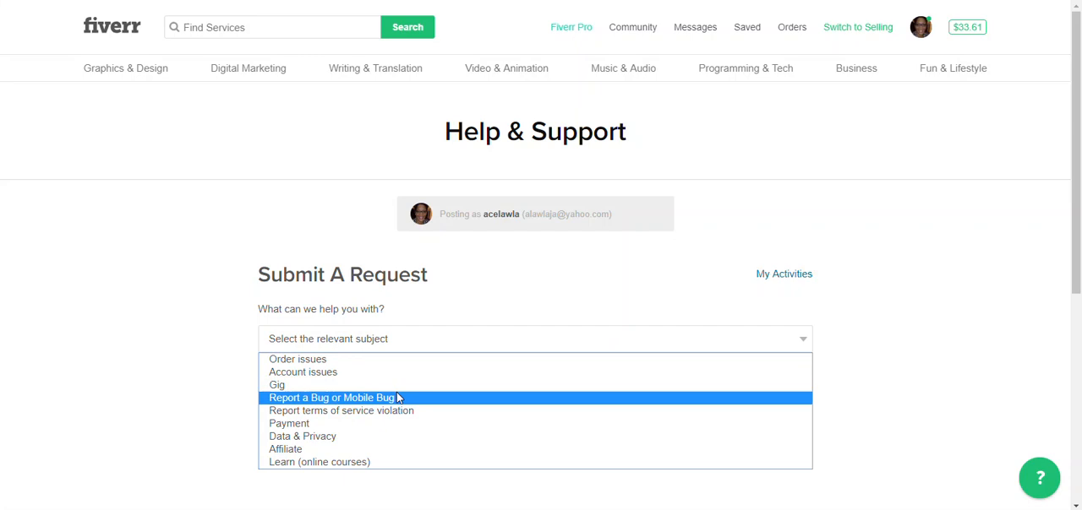
mouse_move(398, 376)
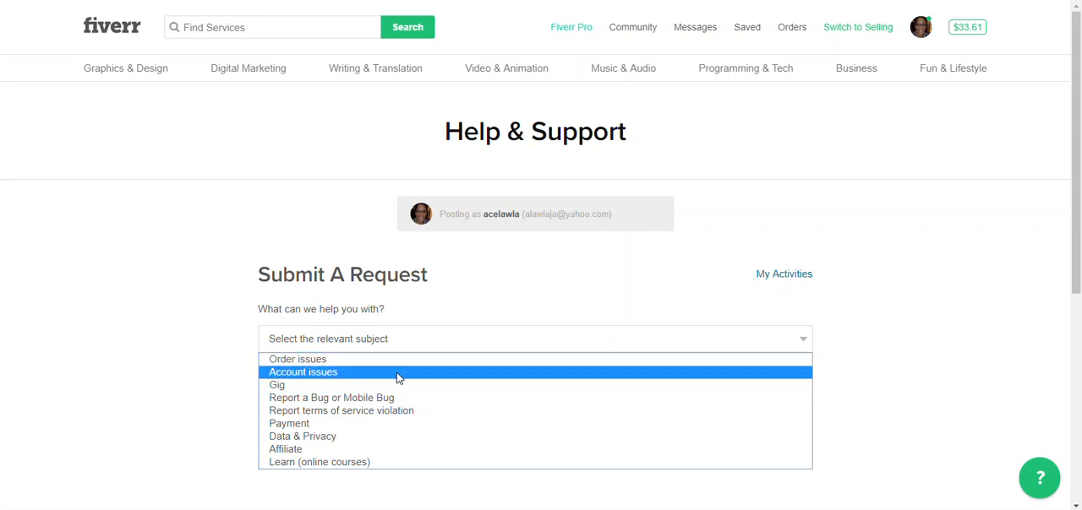
mouse_move(387, 385)
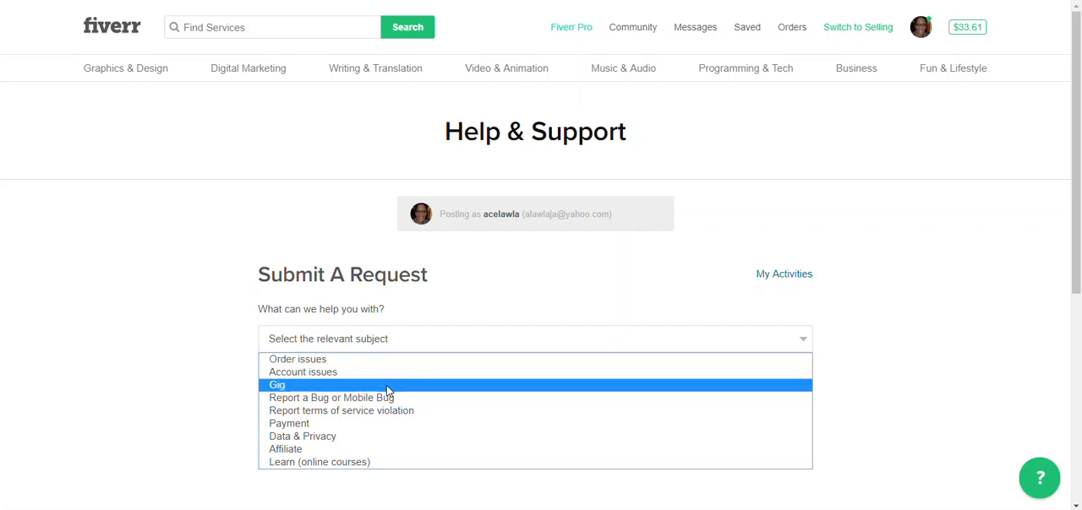
mouse_move(389, 397)
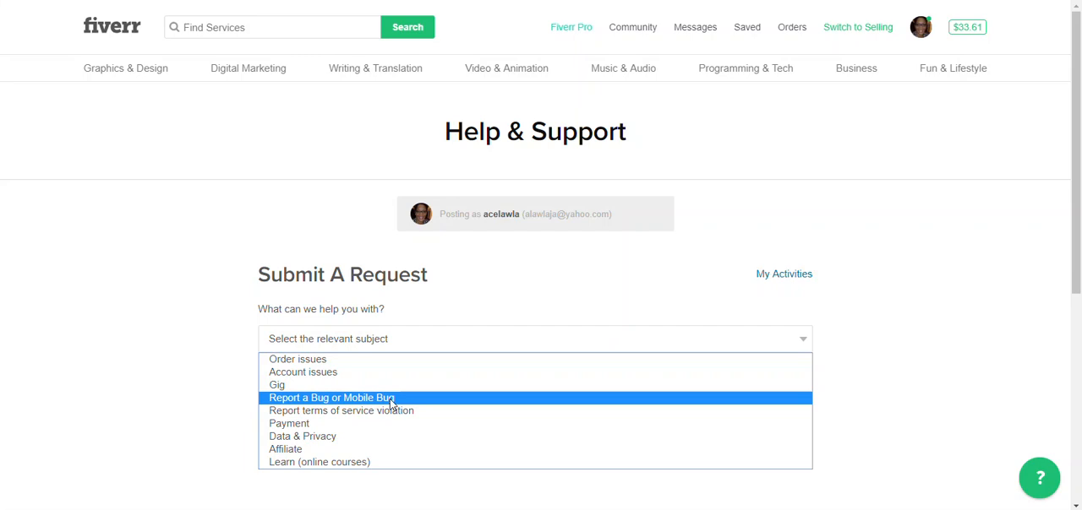
mouse_move(392, 411)
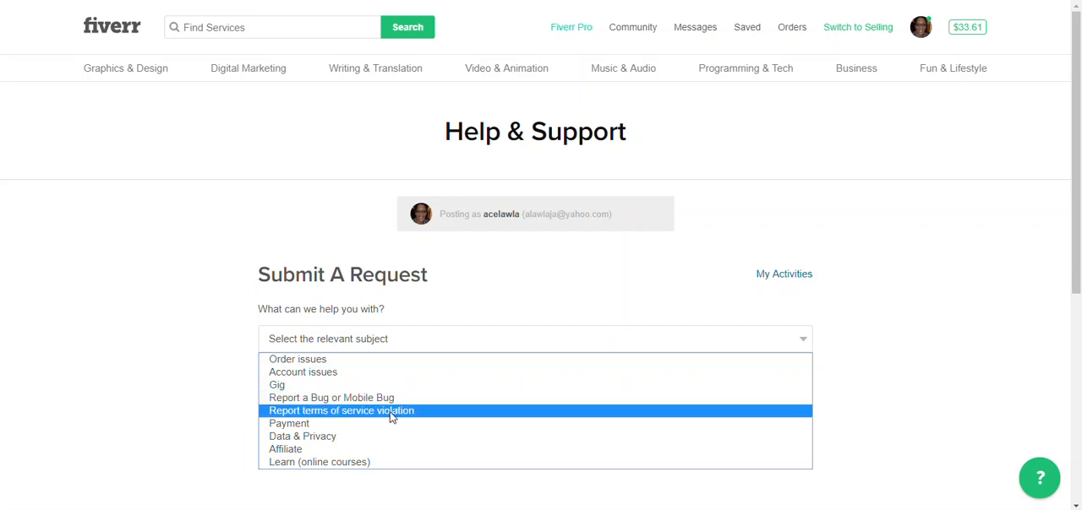
mouse_move(413, 419)
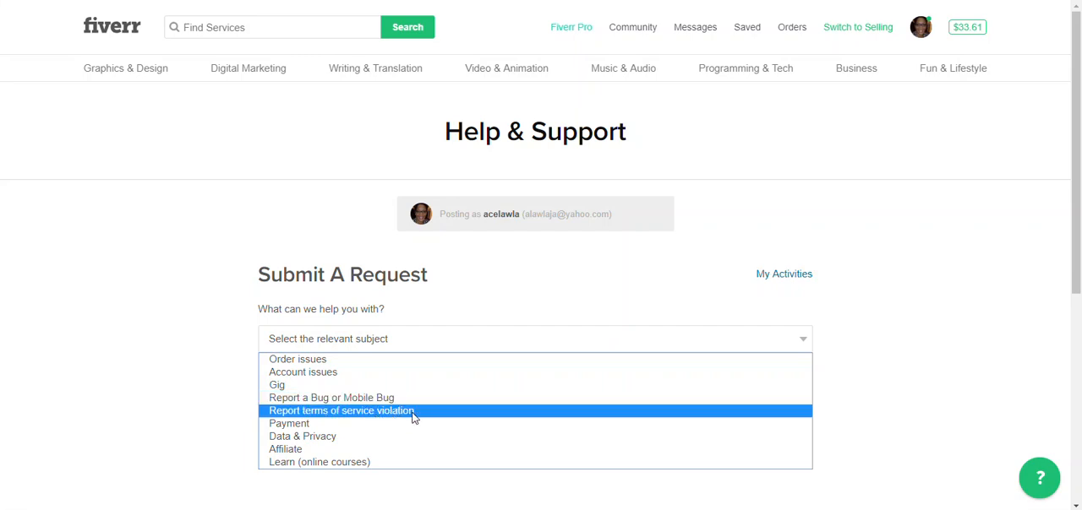
mouse_move(375, 430)
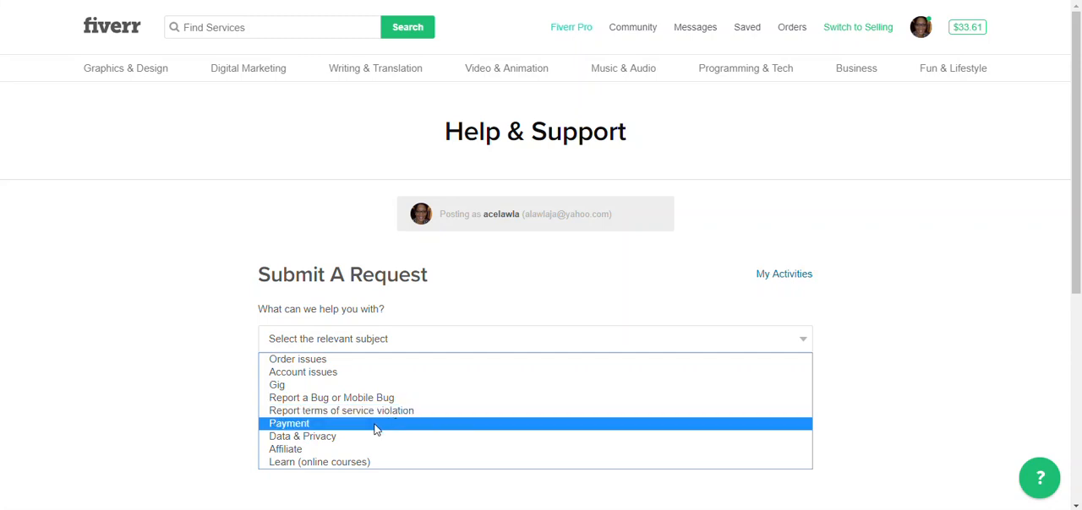
mouse_move(346, 436)
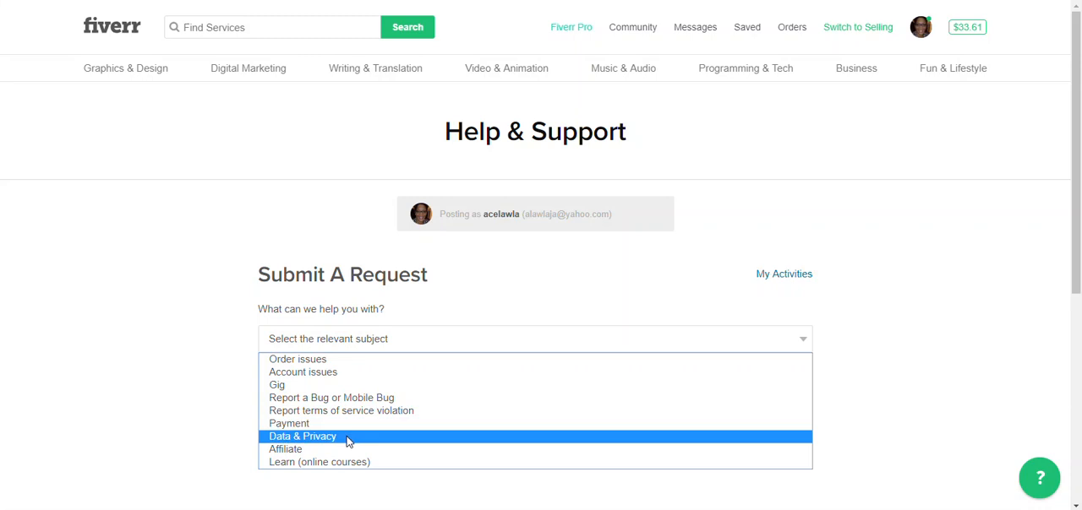
mouse_move(318, 449)
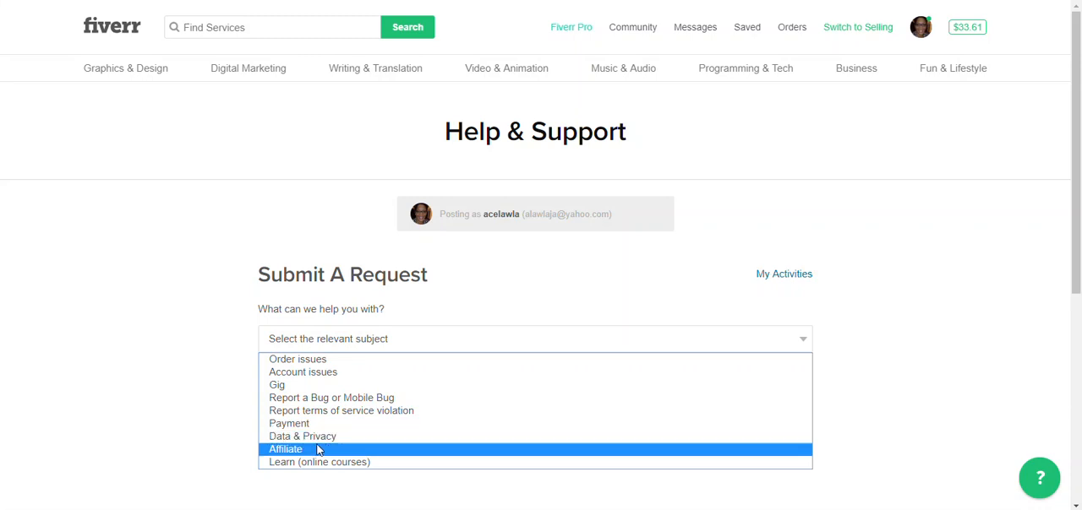
mouse_move(148, 318)
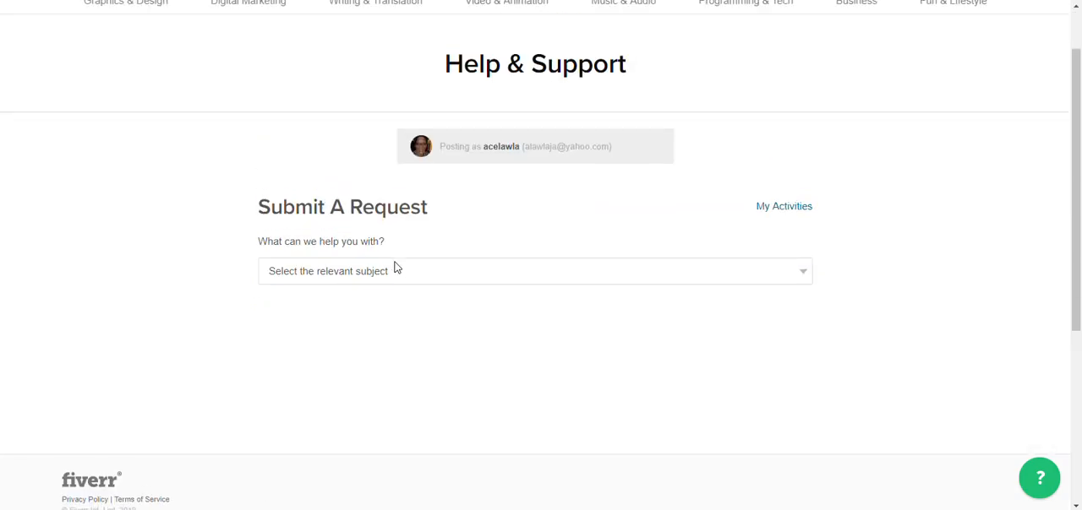
- Choose 'Order issues' as the subject and show the issue-type options
left_click(534, 271)
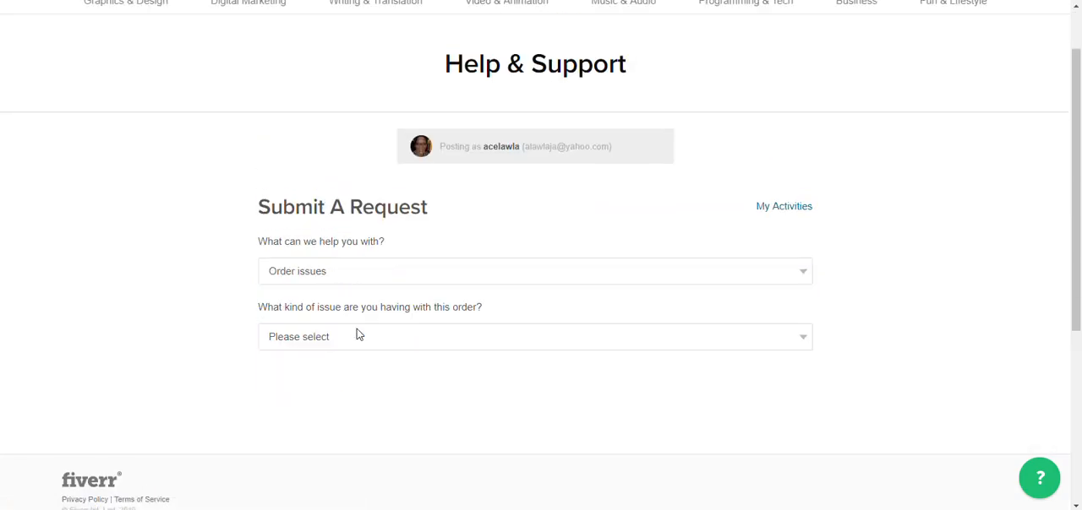
mouse_move(284, 313)
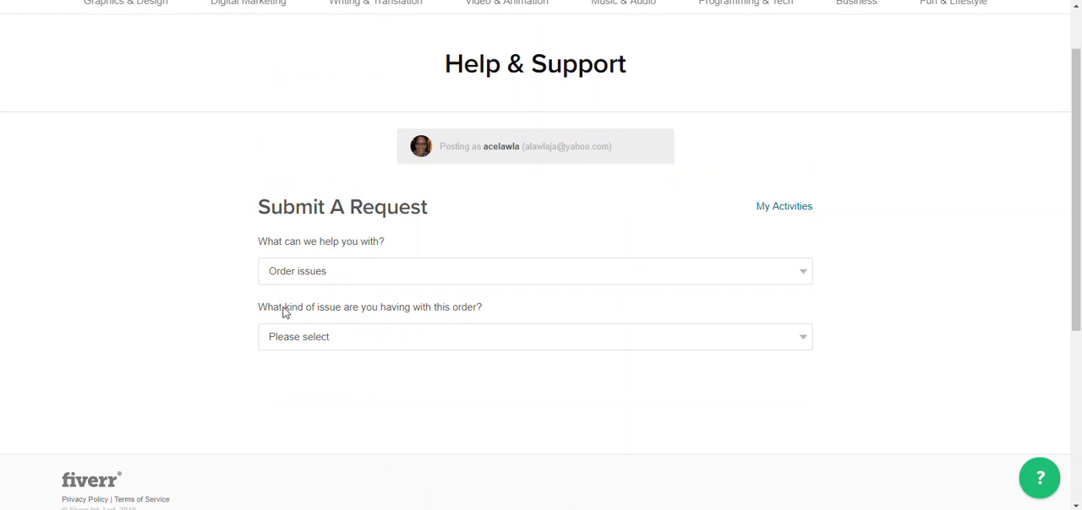
mouse_move(406, 318)
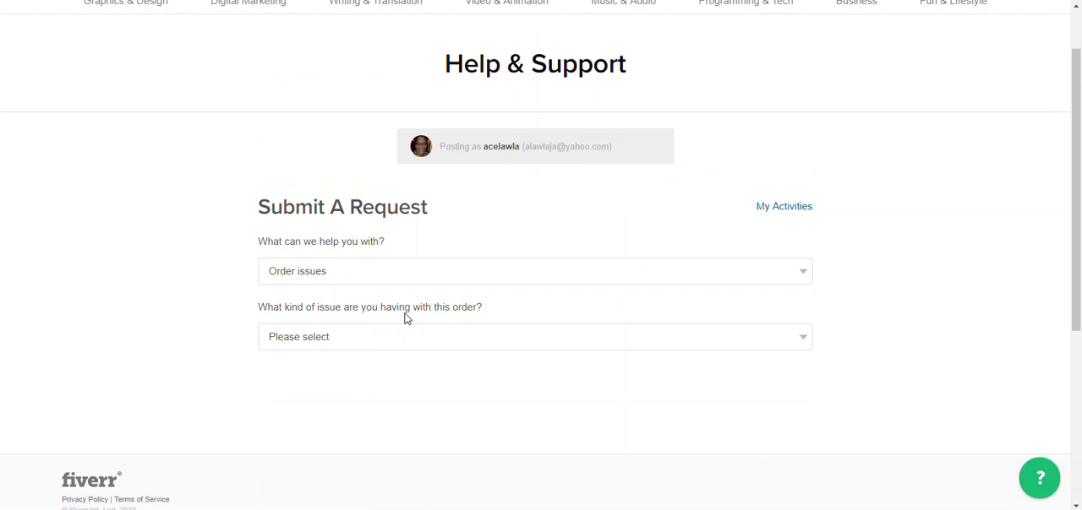
left_click(534, 337)
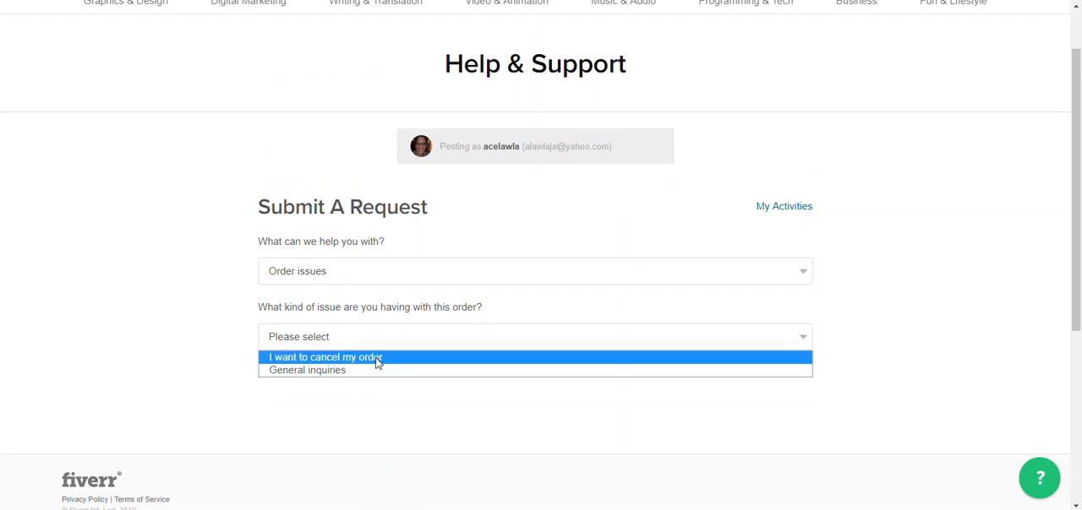
mouse_move(342, 371)
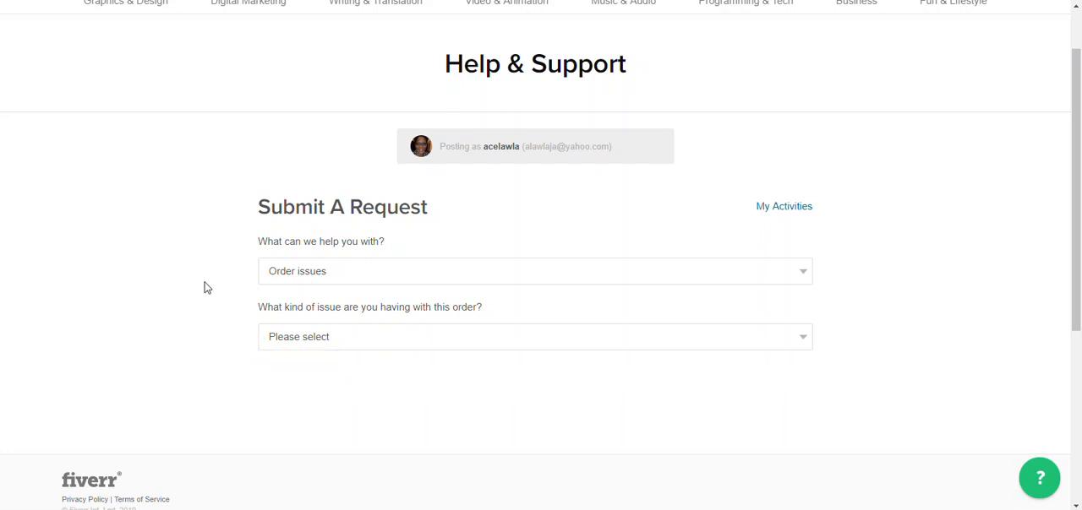
mouse_move(437, 341)
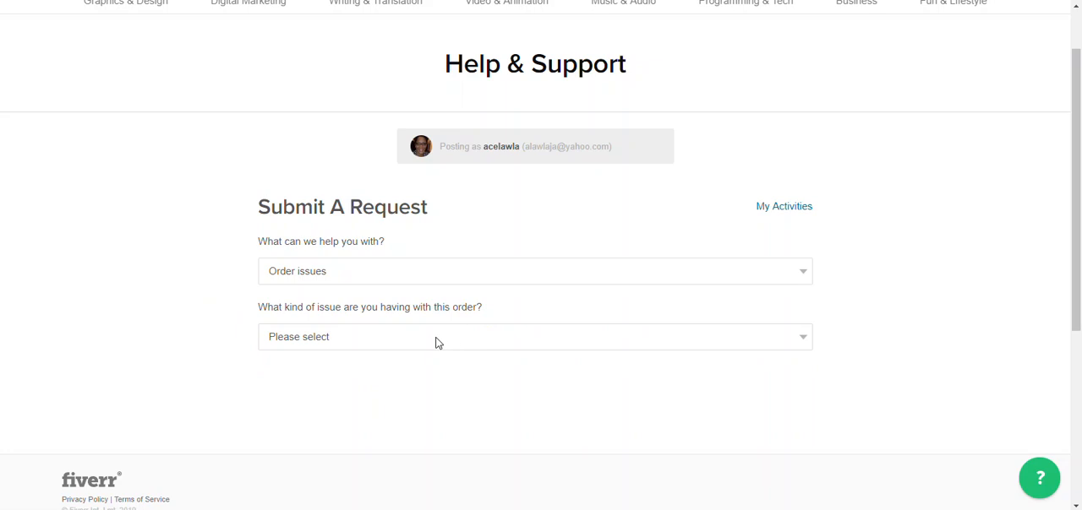
mouse_move(439, 343)
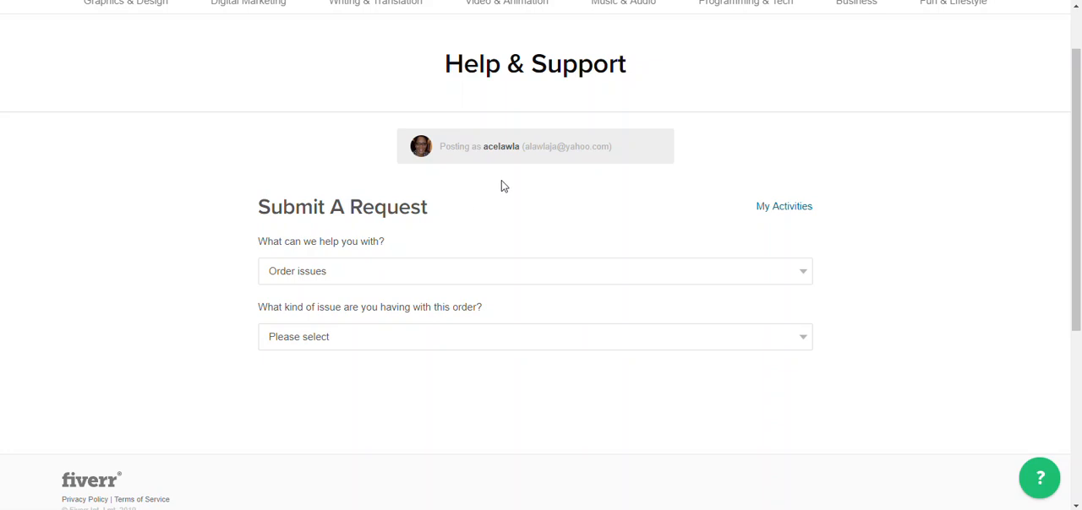
mouse_move(543, 230)
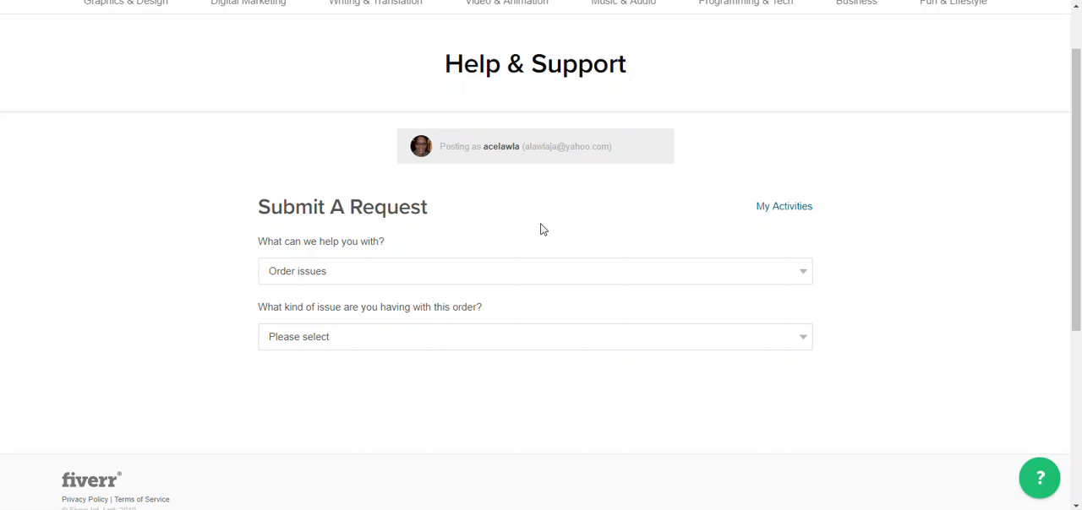
mouse_move(210, 297)
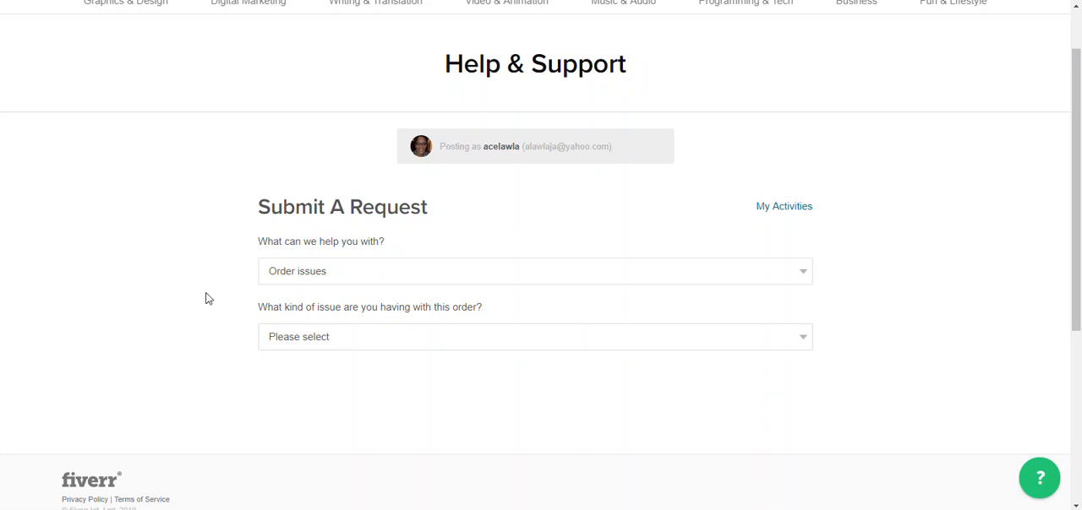